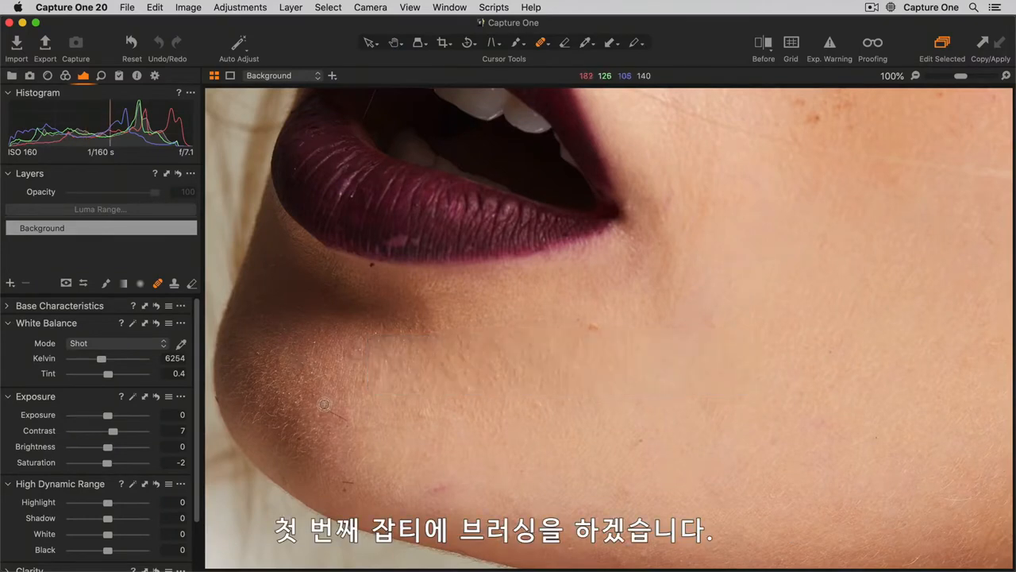
- Brush over chin blemishes with the Heal Brush, creating Heal Layer 1 with heal points
left_click_drag(321, 405, 350, 424)
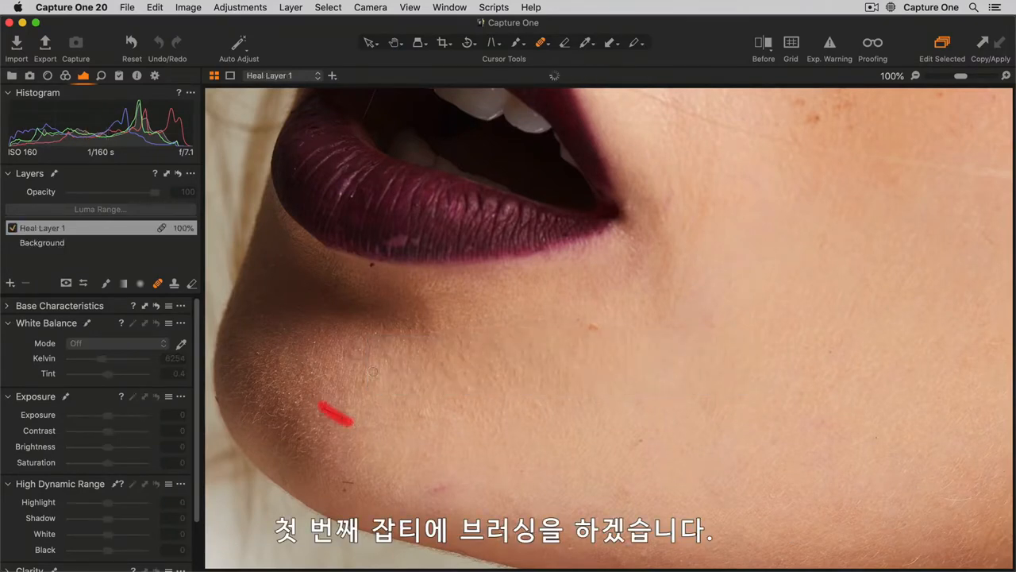
left_click_drag(329, 413, 348, 462)
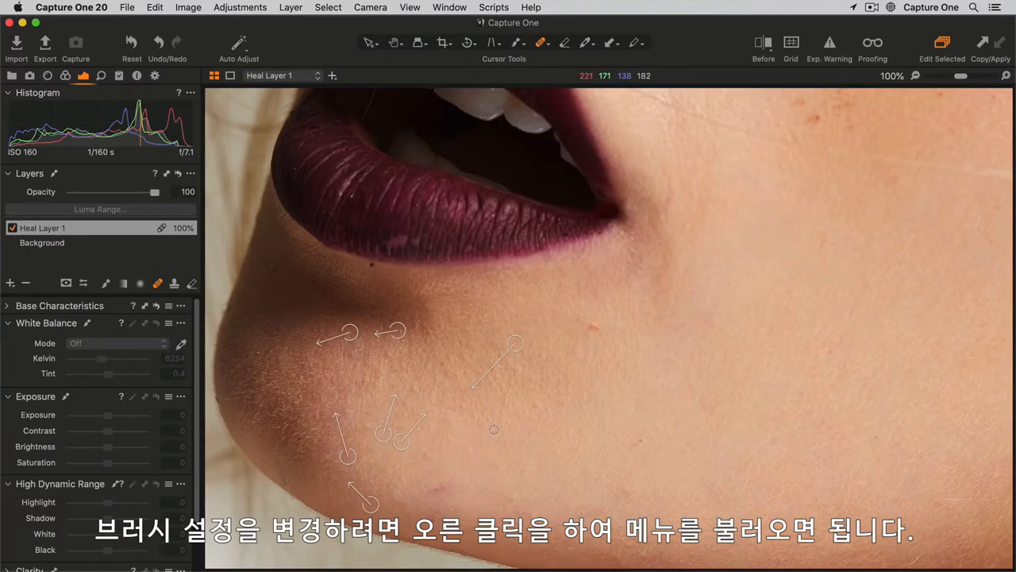
- Resize the healing brush in Heal Brush Settings, then heal another blemish near the jawline
right_click(493, 429)
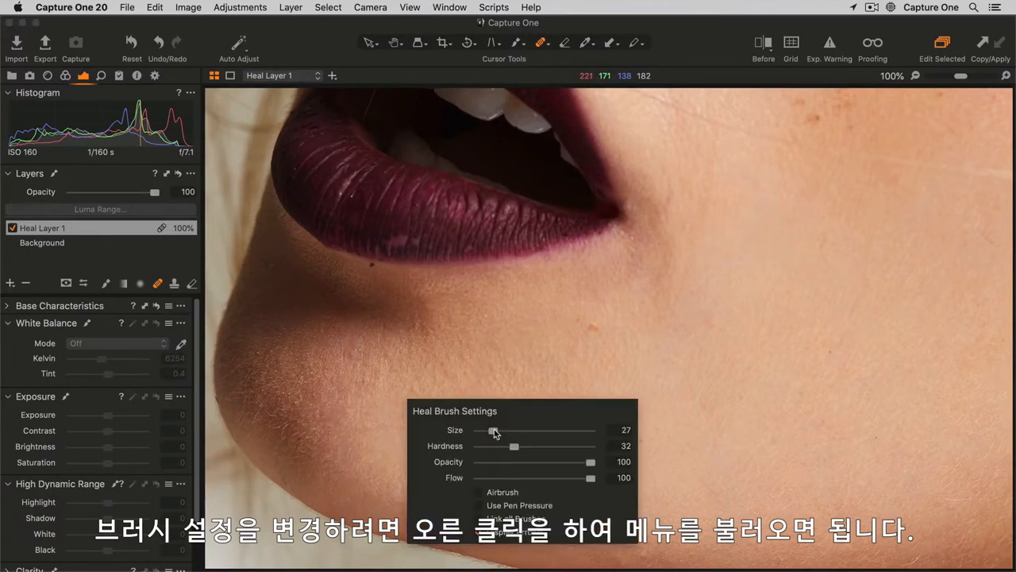
left_click_drag(481, 429, 497, 429)
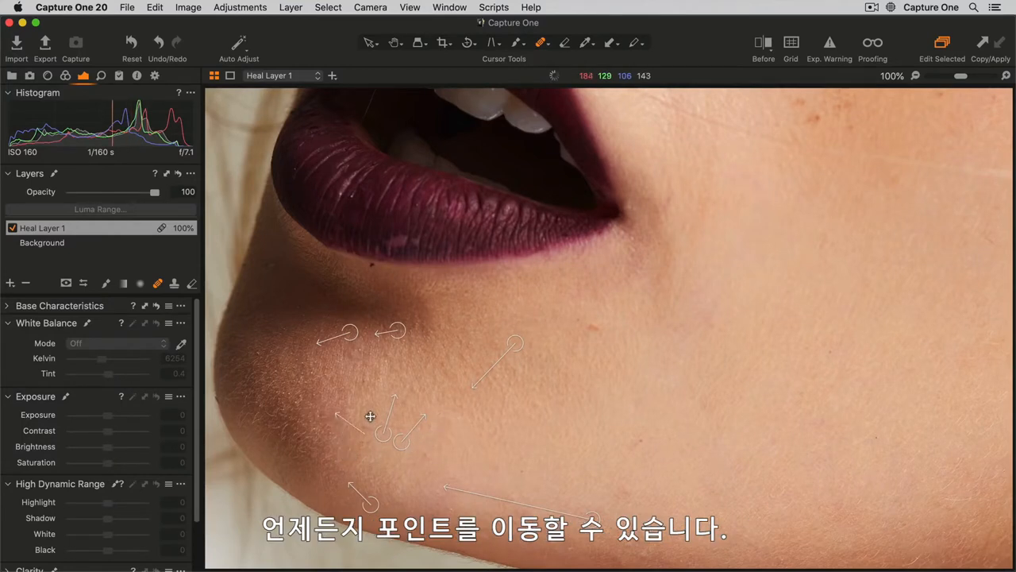
- Move one chin heal point to a better spot, and delete the heal point below the lip
left_click_drag(370, 415, 363, 366)
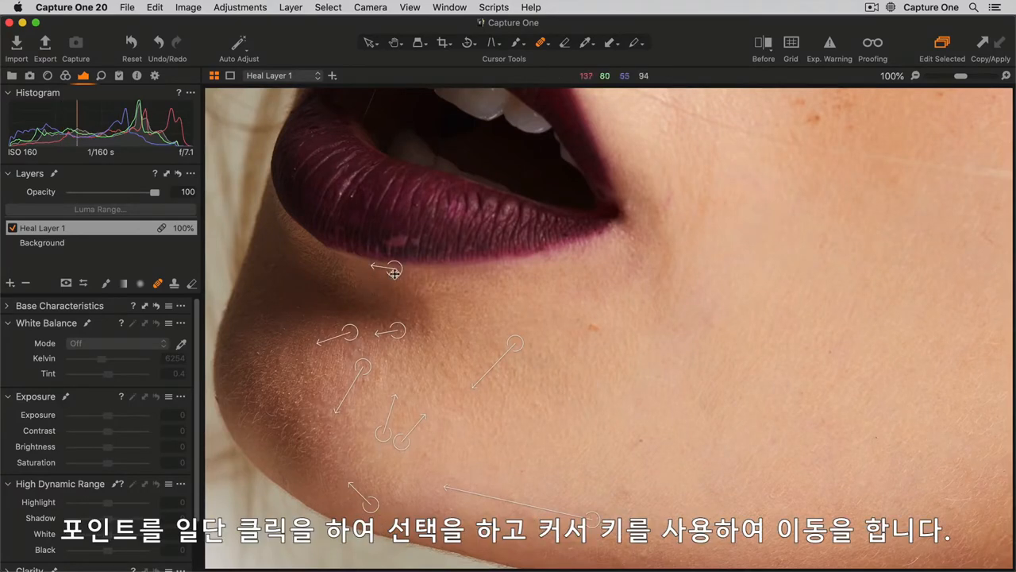
left_click(394, 296)
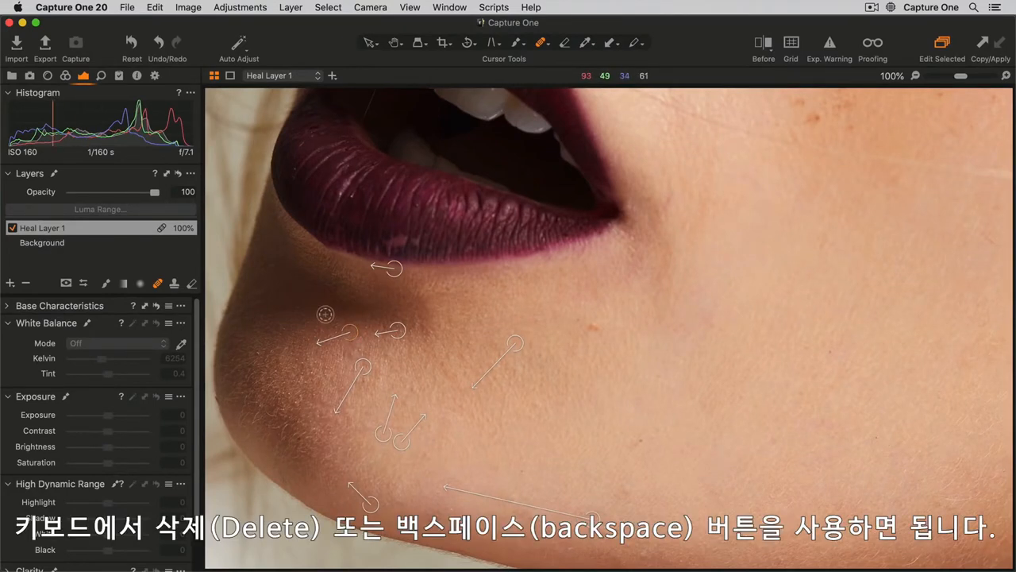
key("delete")
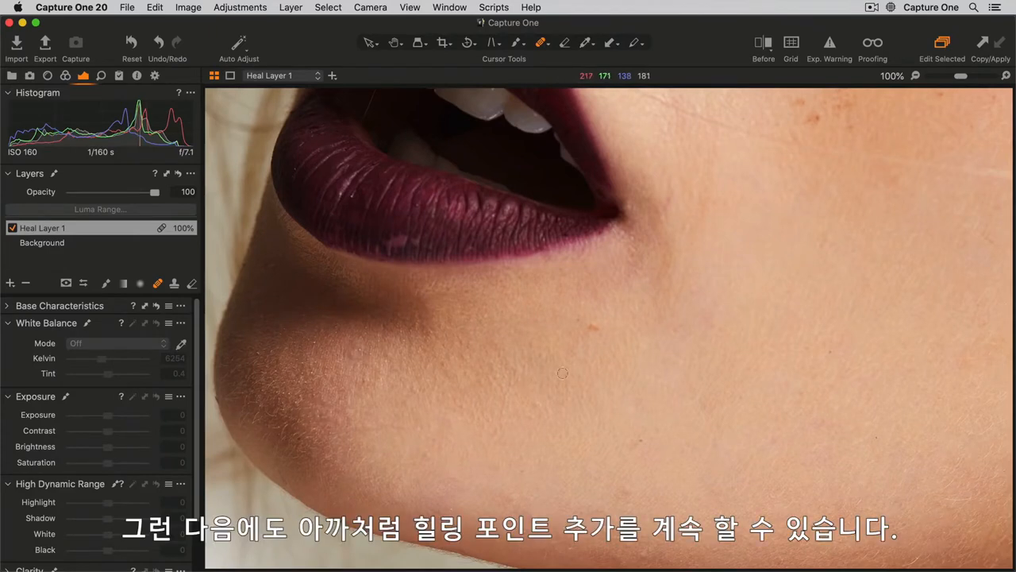
left_click(575, 320)
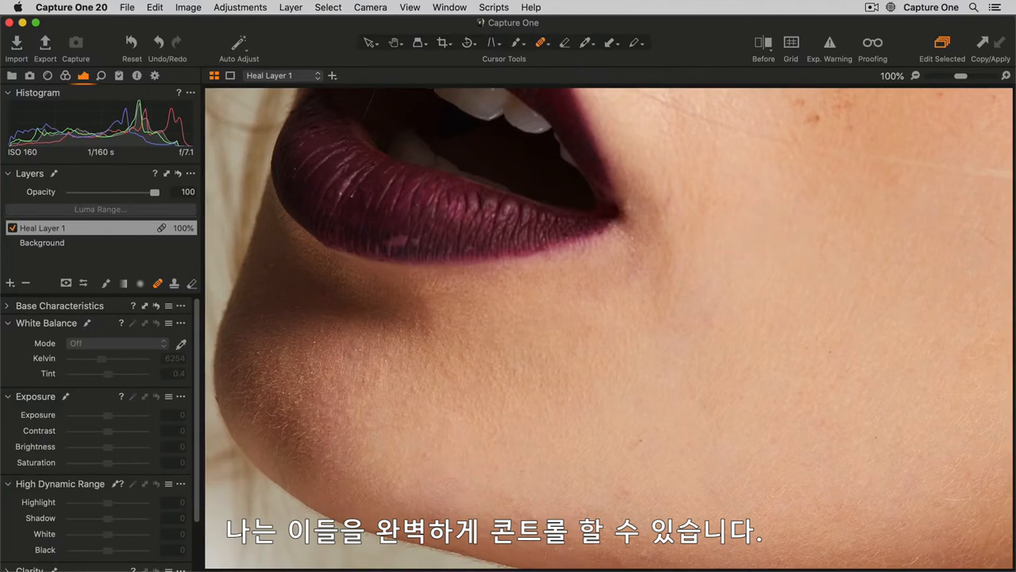
mouse_move(116, 258)
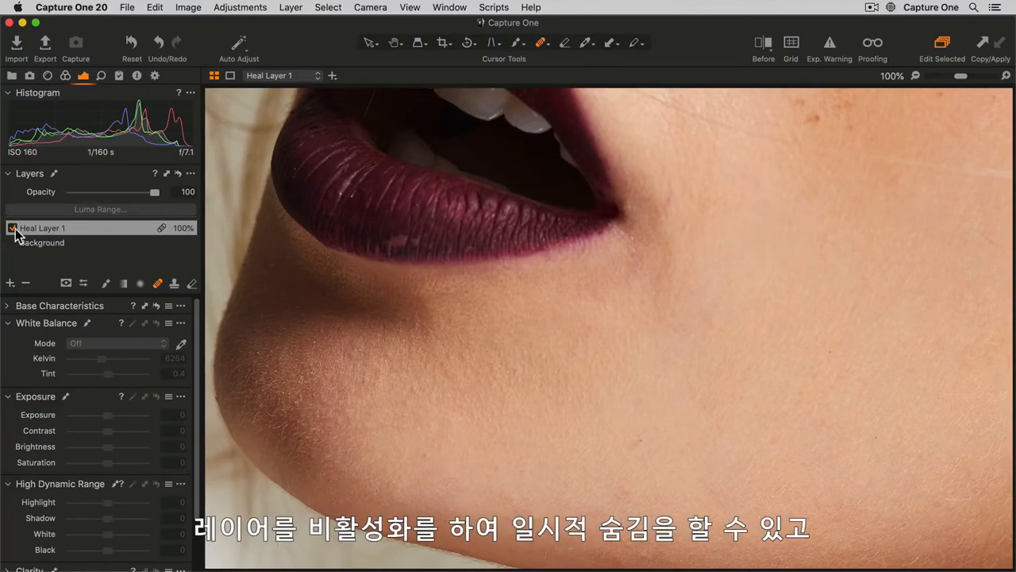
- Compare Heal Layer 1 on and off, then fade its opacity out and back to partial strength
left_click(13, 228)
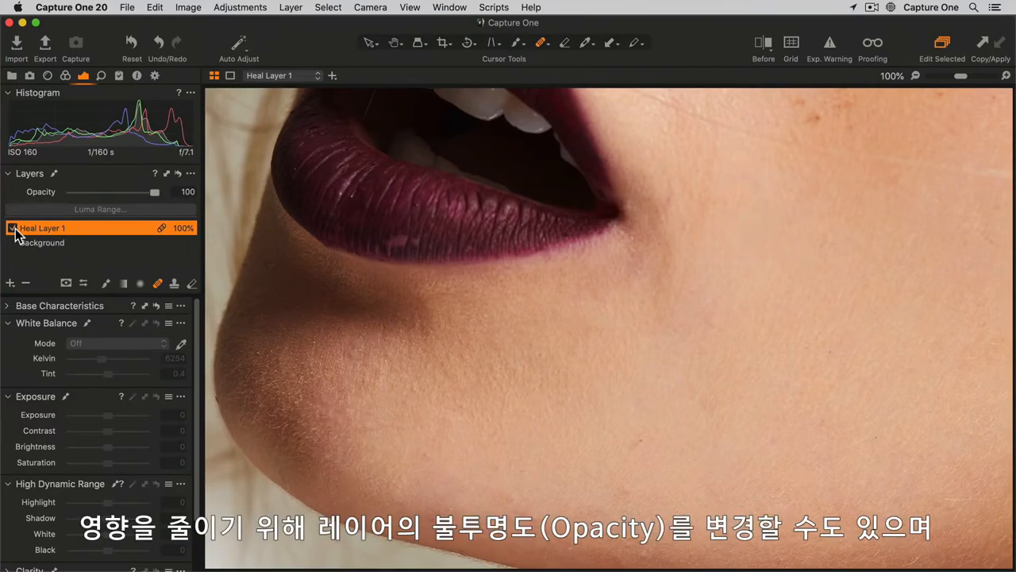
mouse_move(168, 208)
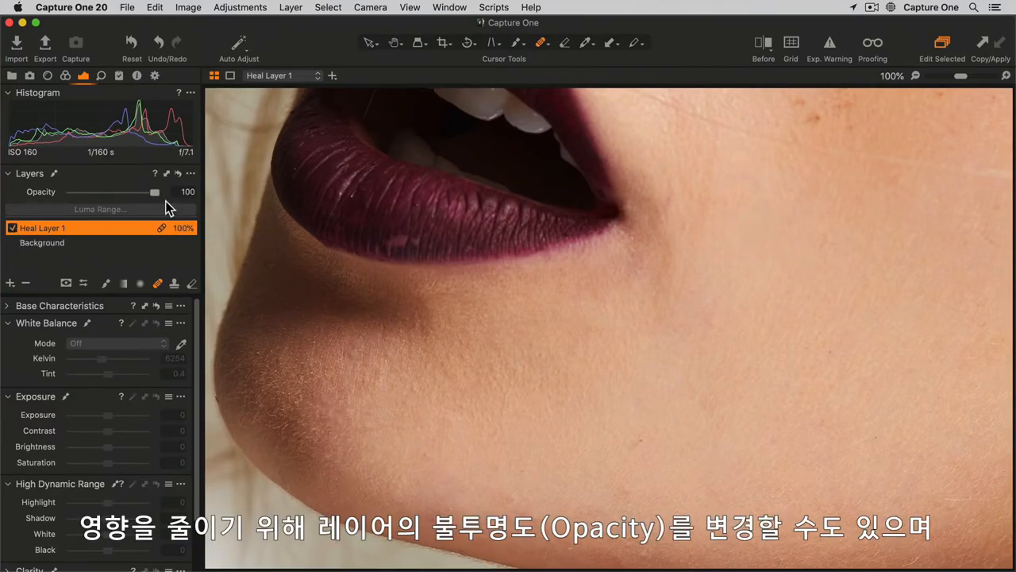
left_click_drag(155, 192, 70, 192)
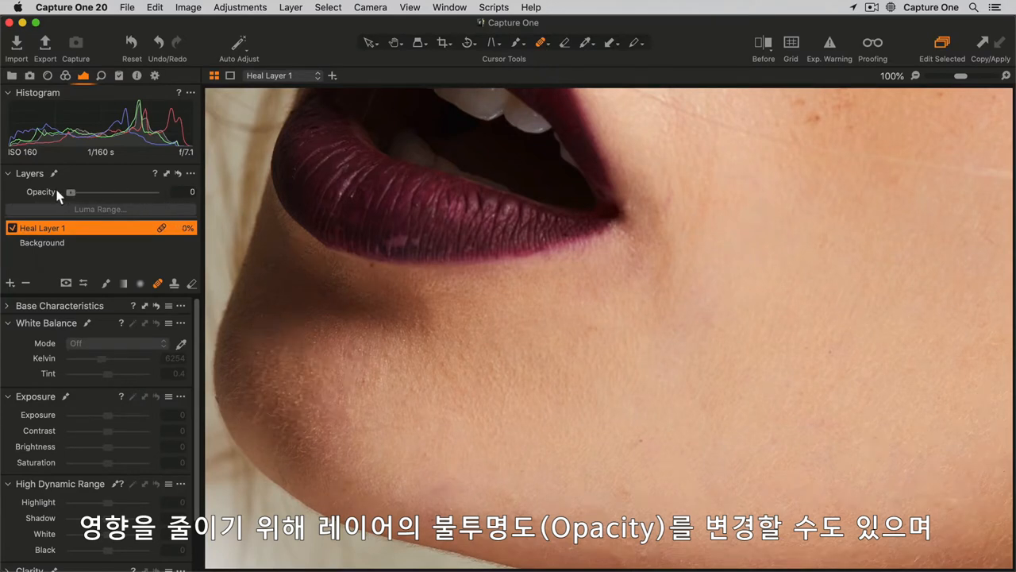
left_click_drag(70, 192, 140, 192)
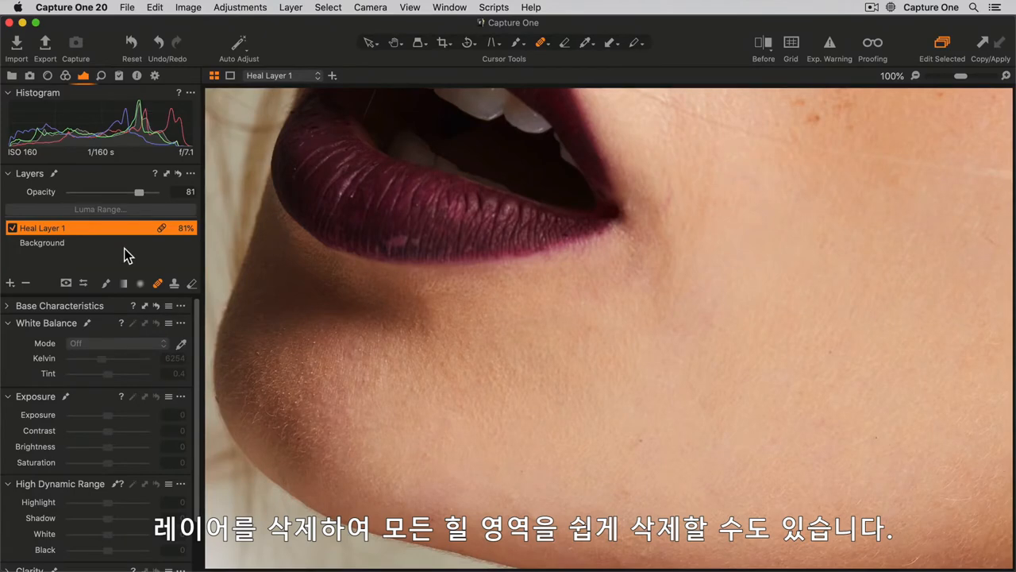
mouse_move(90, 284)
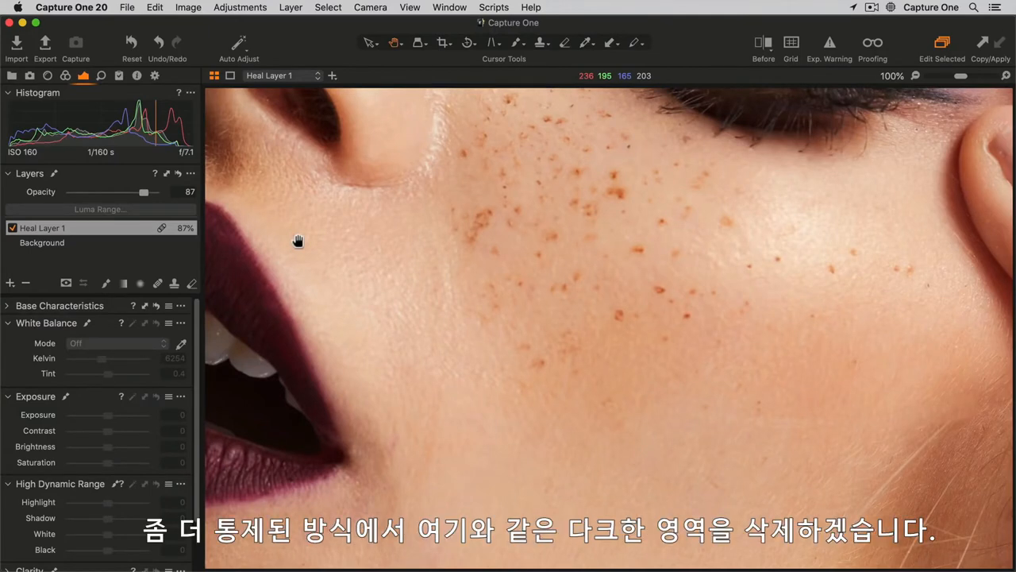
- Pan to the freckles and nearby plain cheek skin, then switch to the Clone Brush (S)
left_click_drag(297, 240, 472, 268)
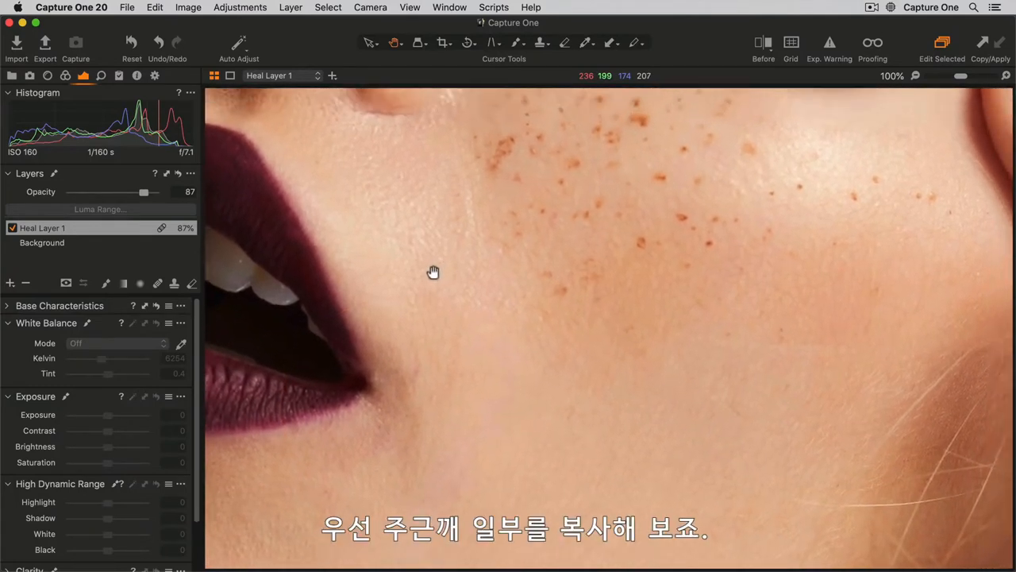
left_click_drag(433, 273, 391, 308)
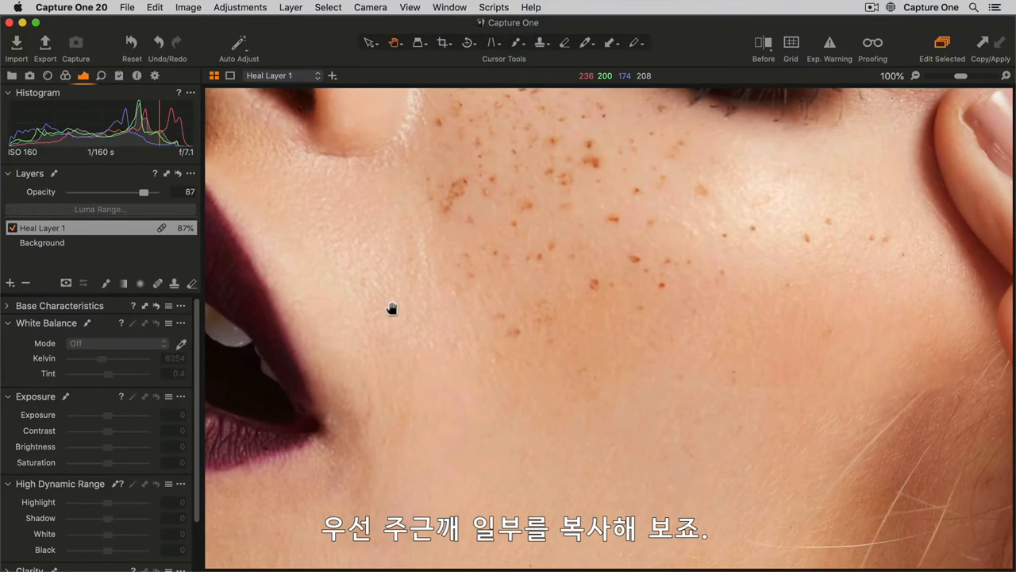
mouse_move(359, 321)
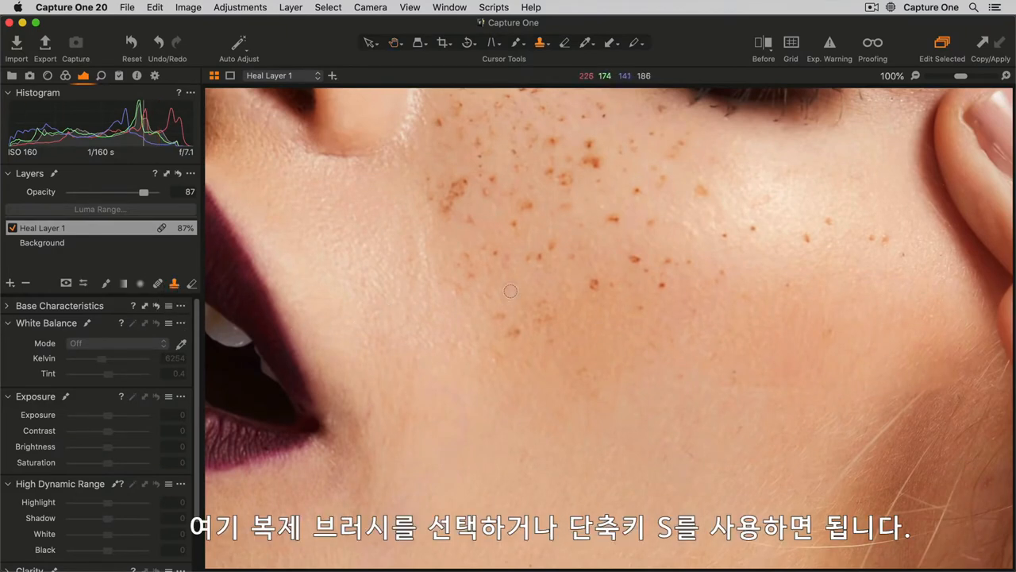
key("s")
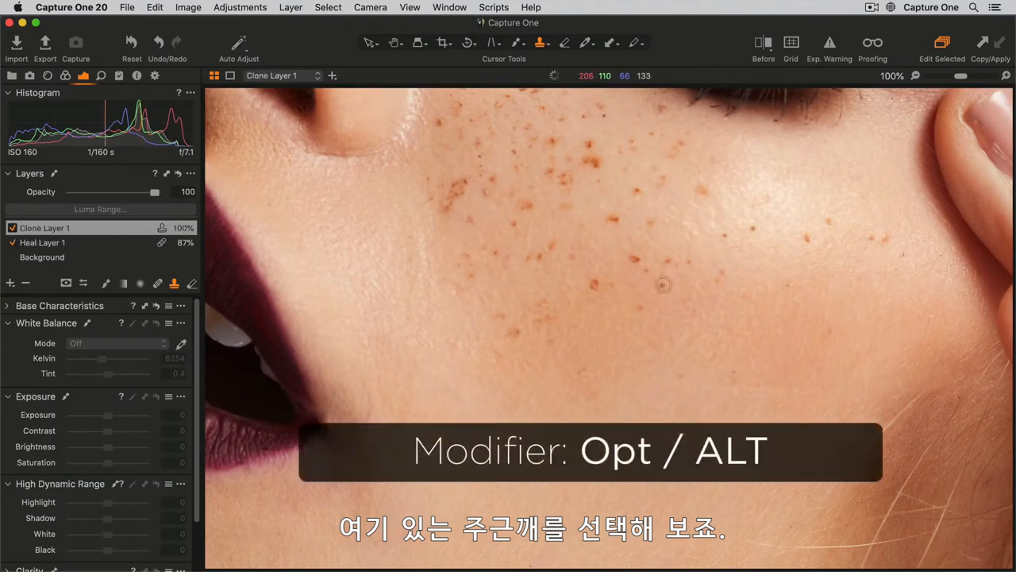
- Set a freckle as the clone source and stamp freckles onto bare skin lower on the cheek
left_click(663, 284)
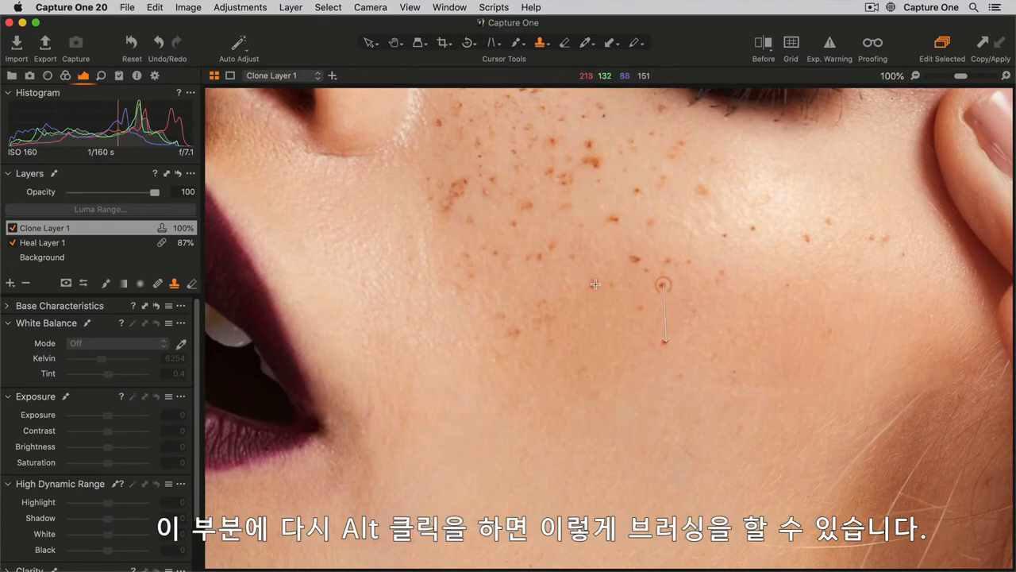
left_click(603, 331)
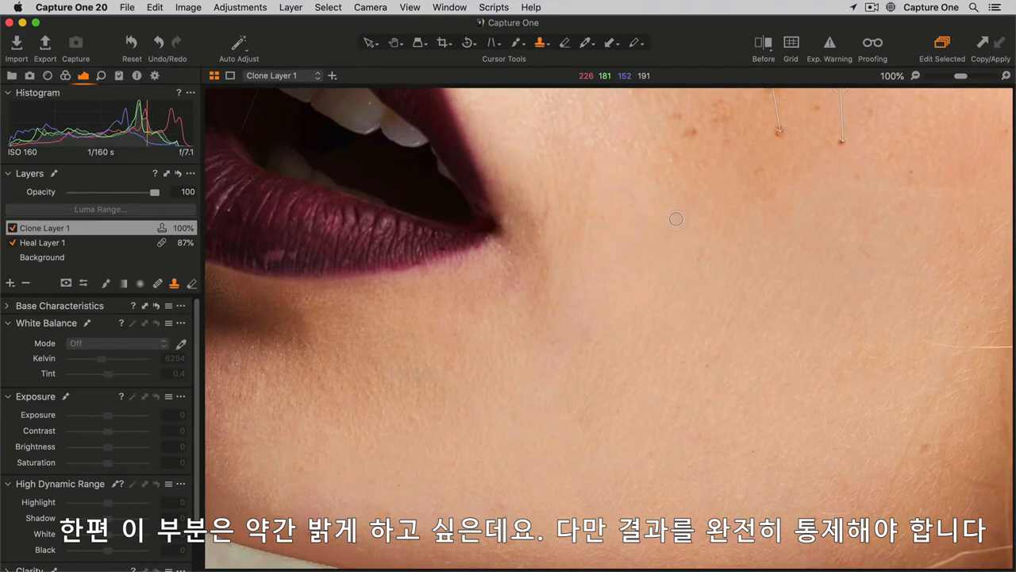
mouse_move(680, 231)
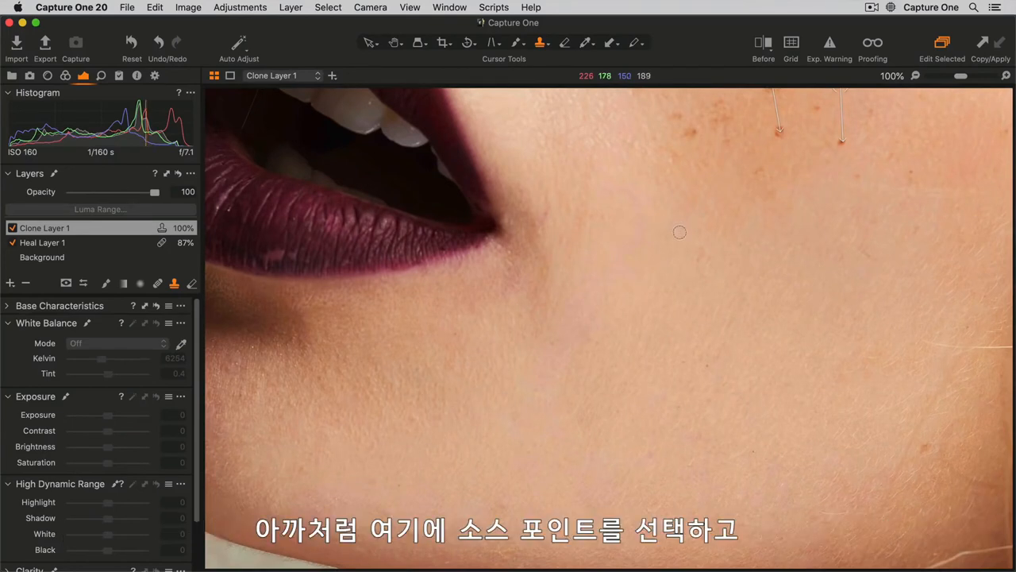
mouse_move(777, 362)
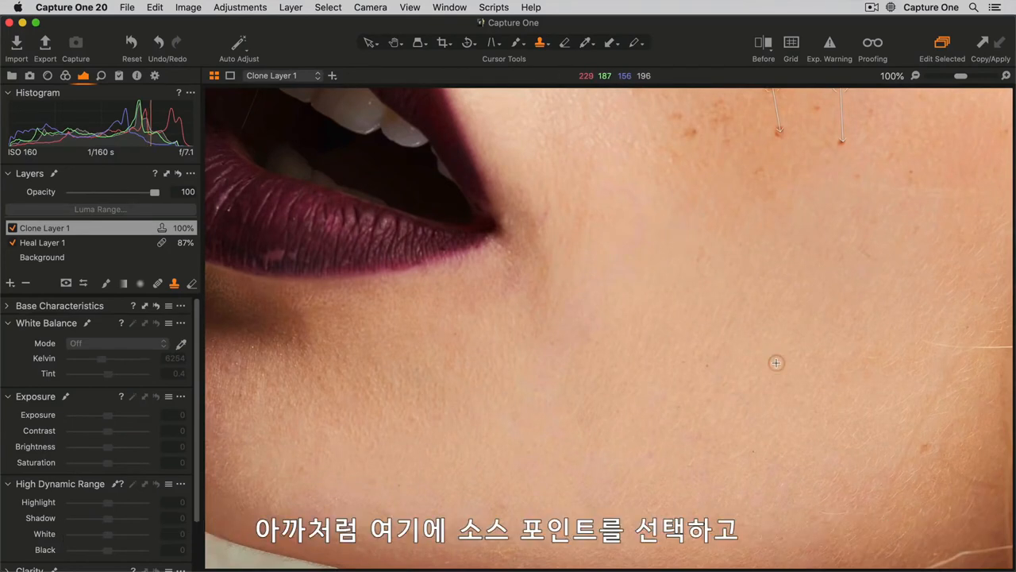
- Lower the clone brush flow to 12 and paint brighter skin over the dark patch
right_click(775, 363)
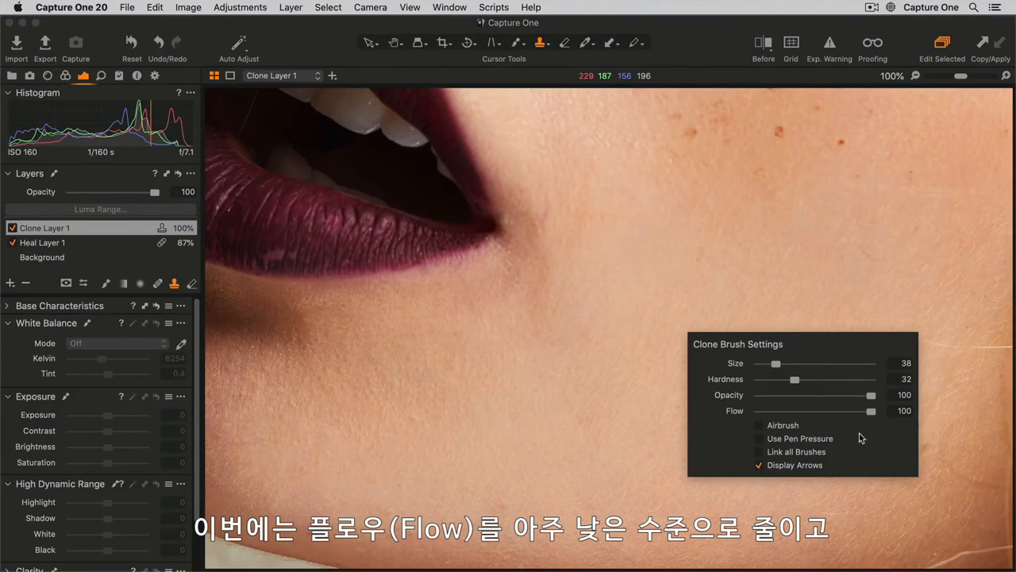
left_click_drag(871, 410, 771, 411)
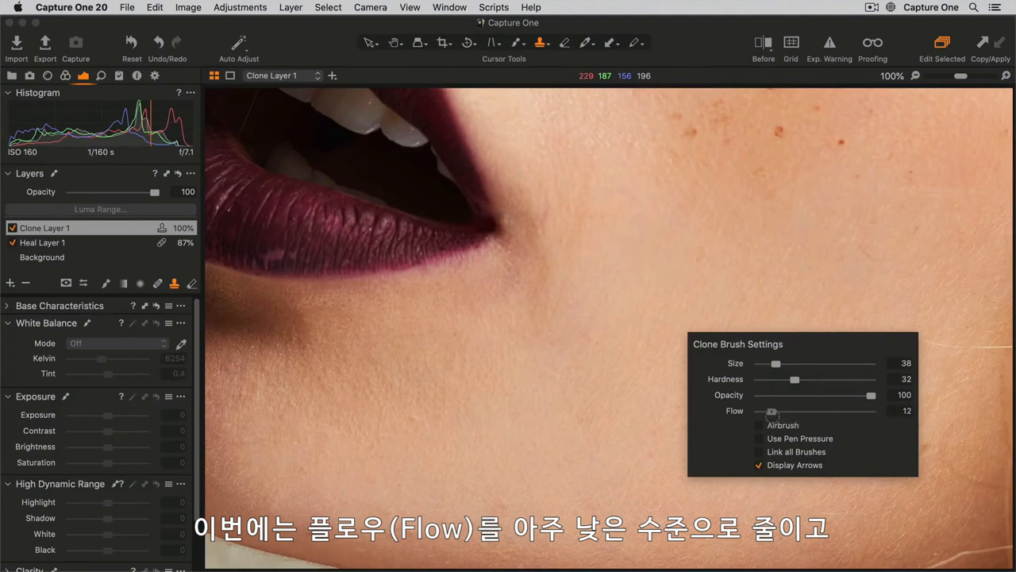
left_click_drag(771, 411, 763, 411)
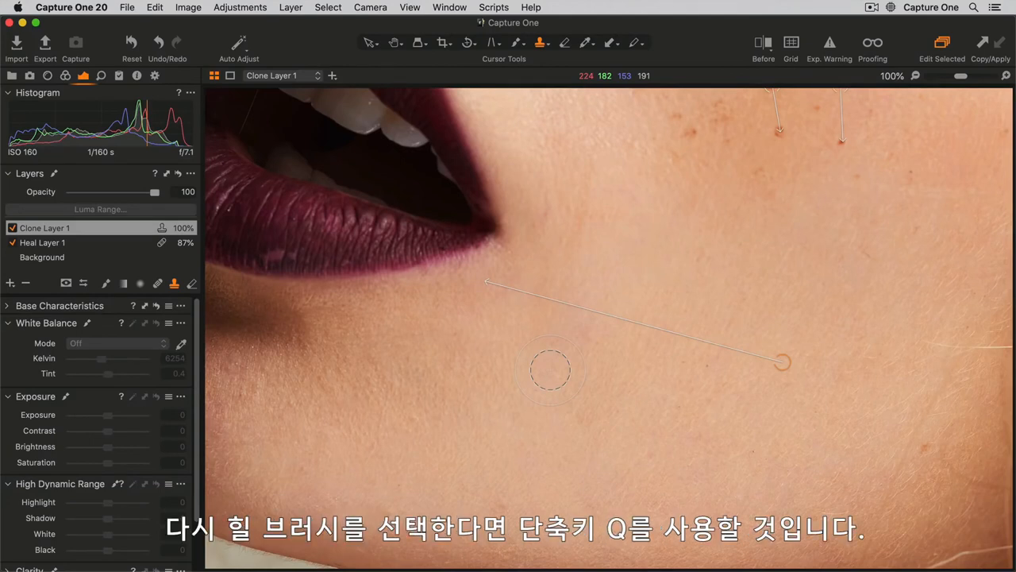
- Return to the Heal Brush (Q) and show the add-layer menu in the Layers tool
key("q")
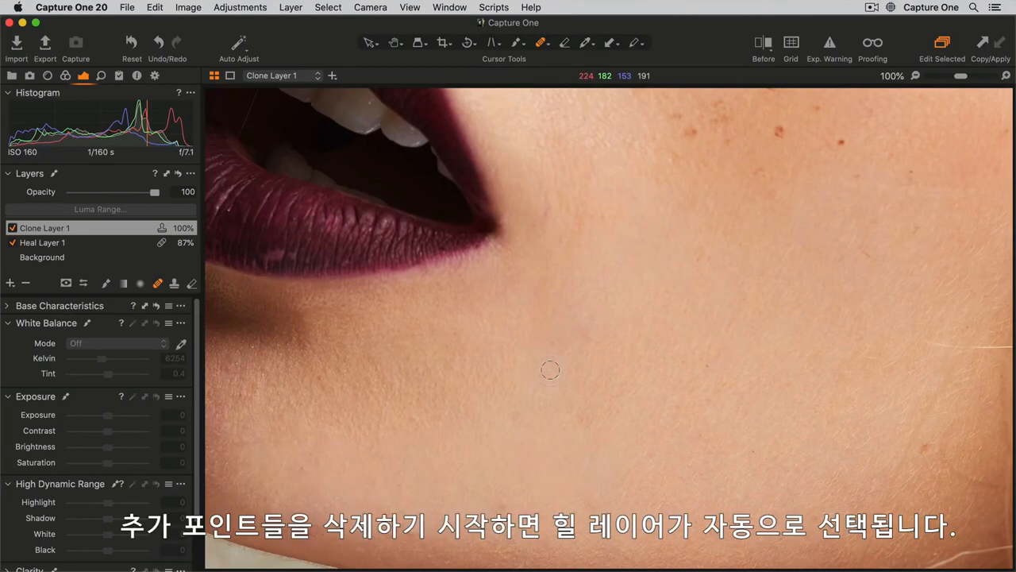
mouse_move(437, 428)
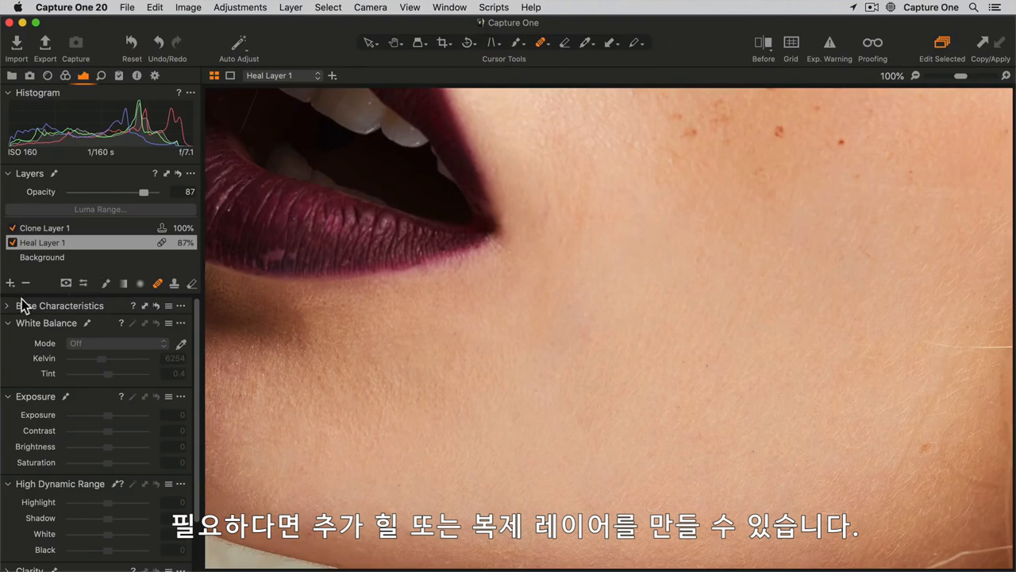
left_click(10, 283)
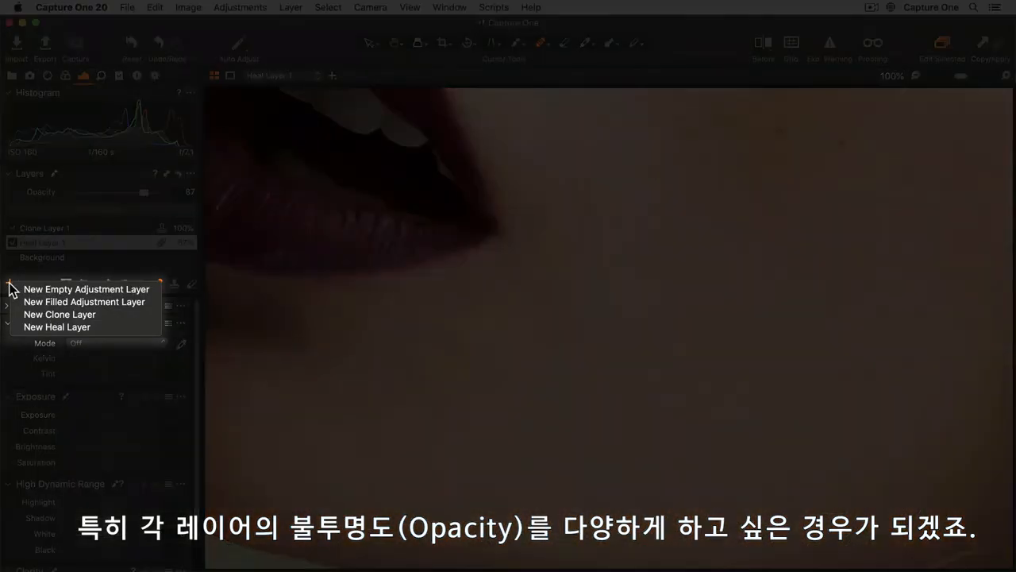